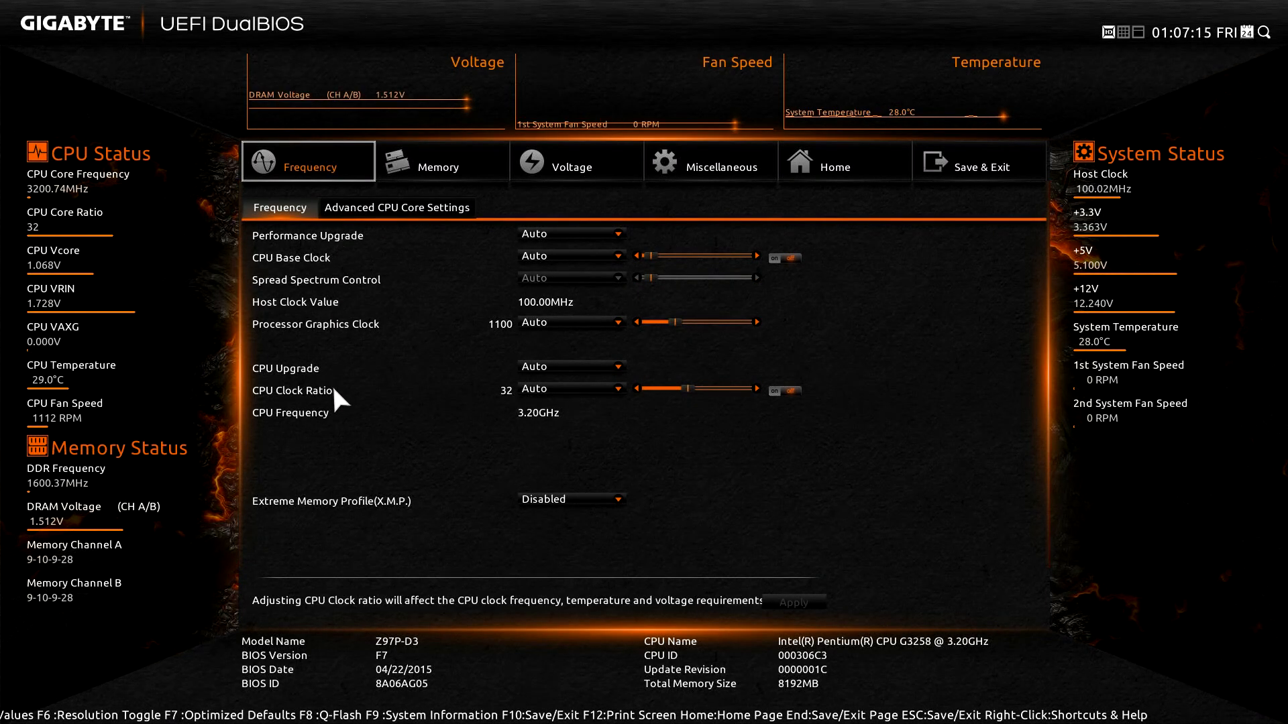
Set CPU Clock Ratio to 45, raise CPU Vcore, and bring up the Save & Exit choices.
{"action": "left_click", "coordinate": [571, 389]}
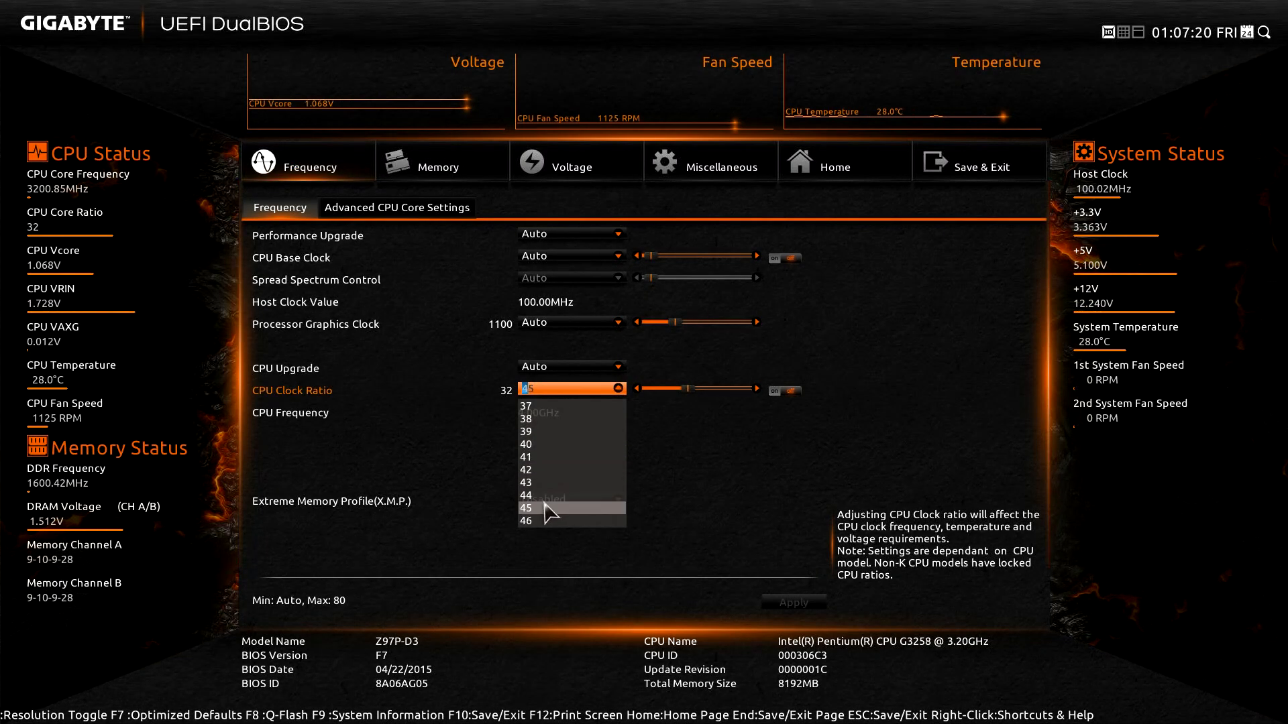
{"action": "left_click", "coordinate": [572, 165]}
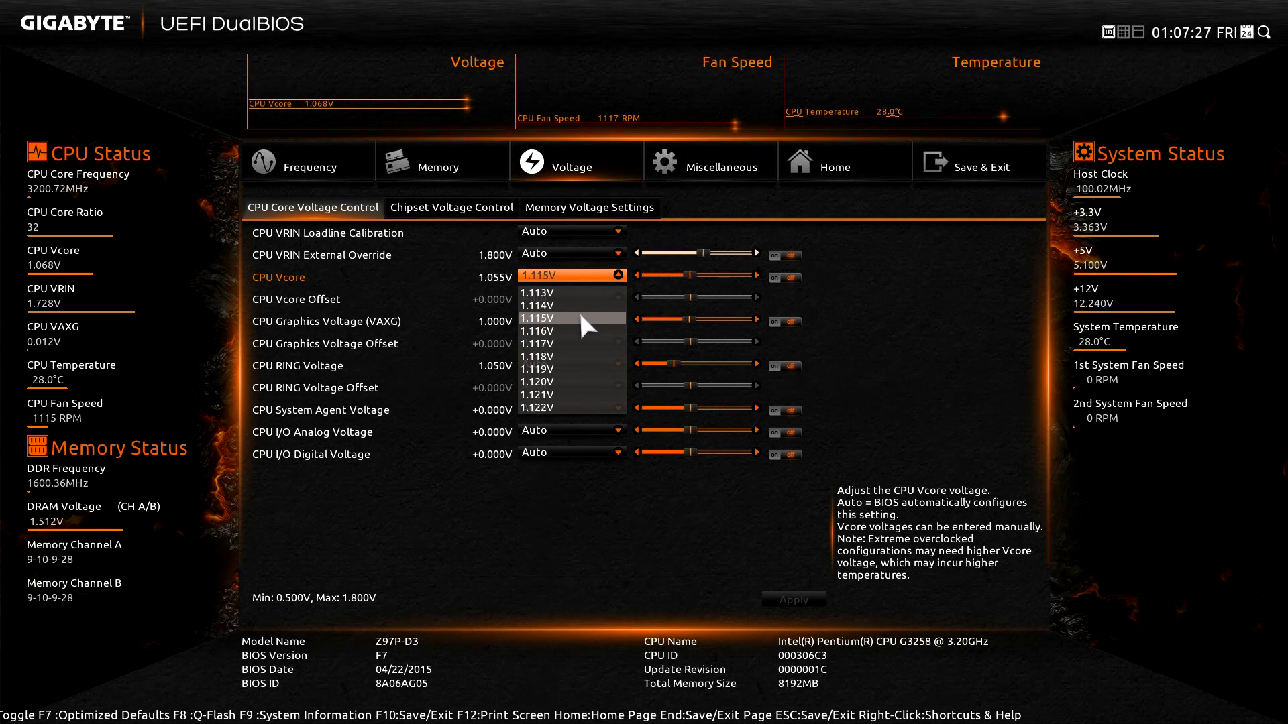
{"action": "scroll", "scroll_direction": "down", "scroll_amount": 3}
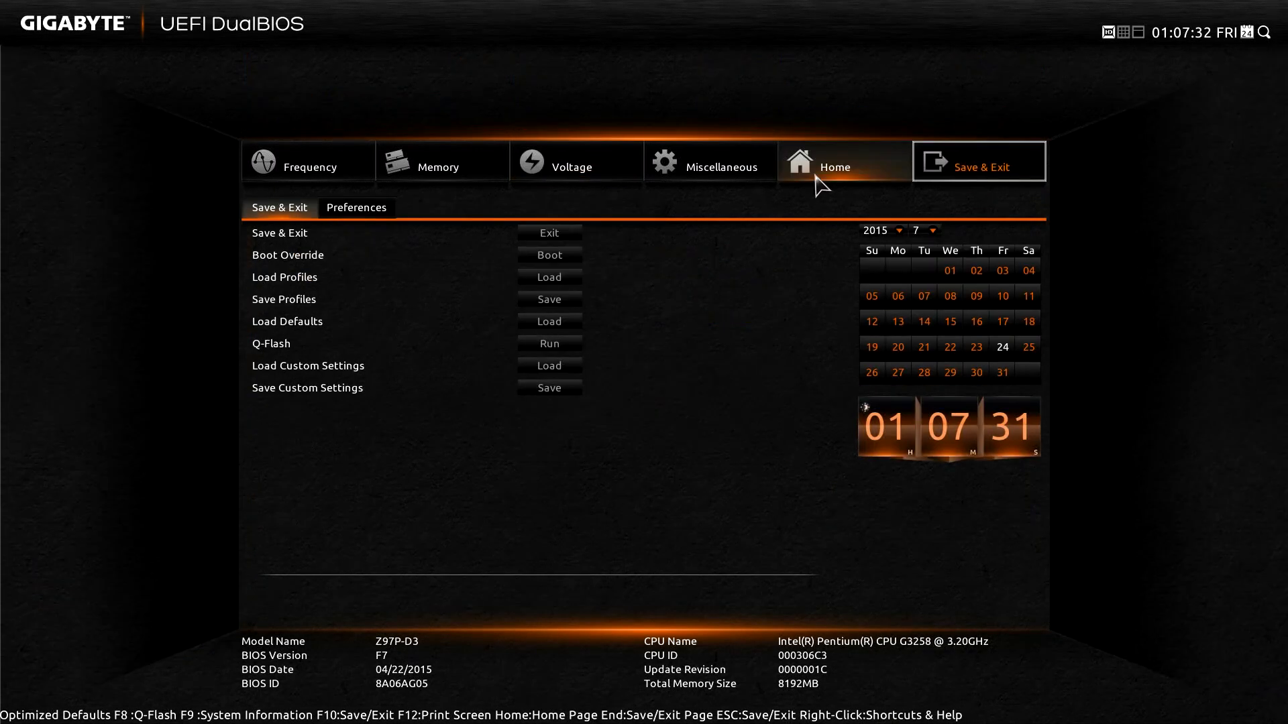
{"action": "left_click", "coordinate": [550, 234]}
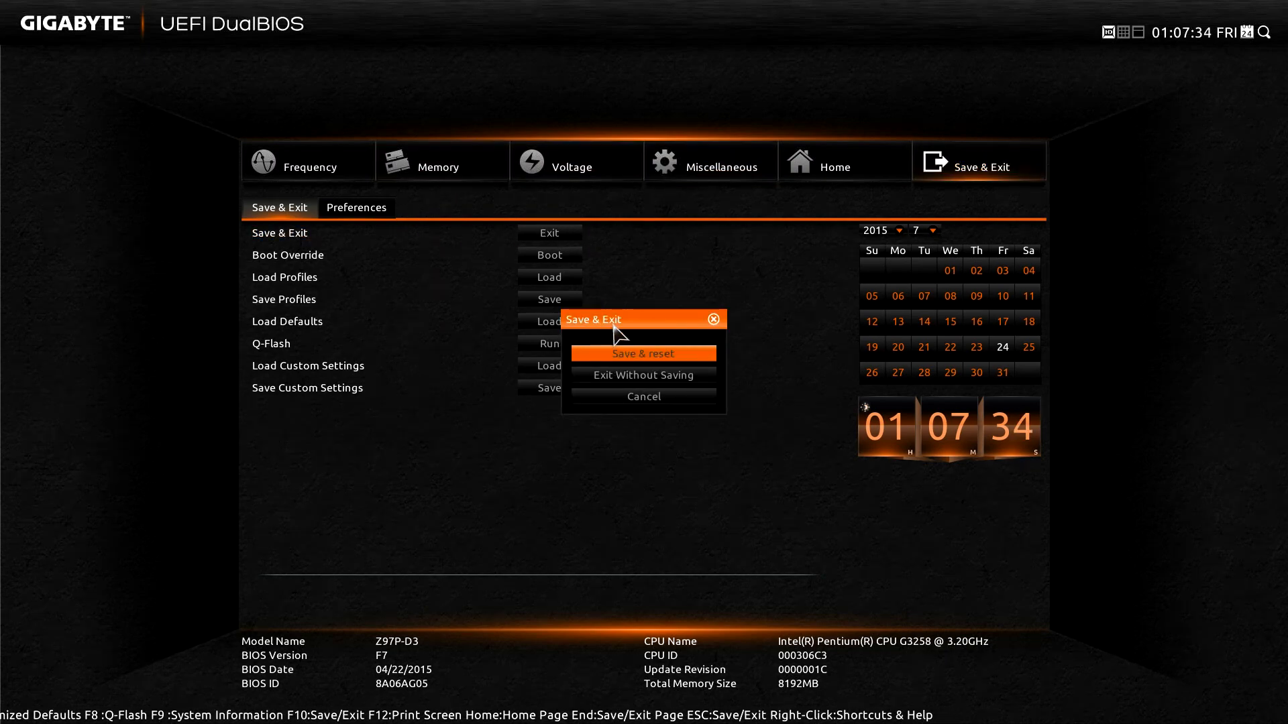